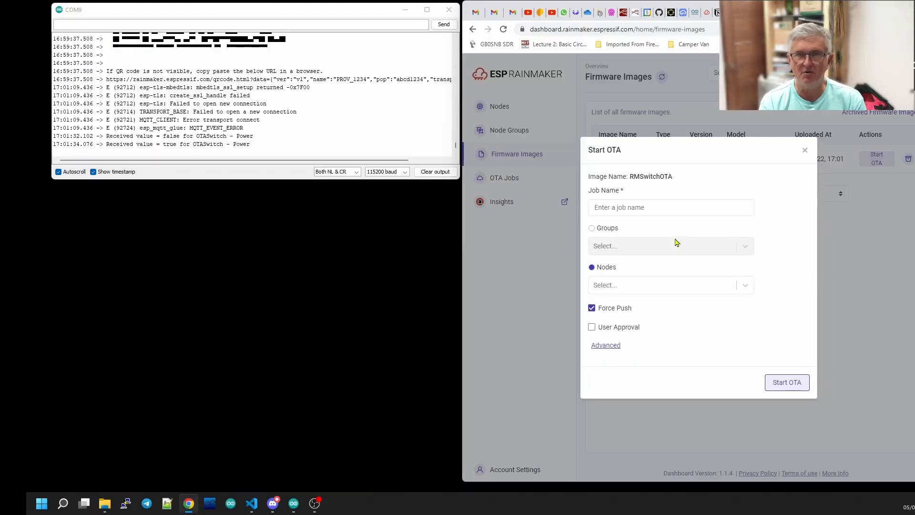
Step: Name the OTA job 'Arduino Test OTA3' and pick the receiving node from the Nodes list
{"action": "left_click", "coordinate": [671, 208]}
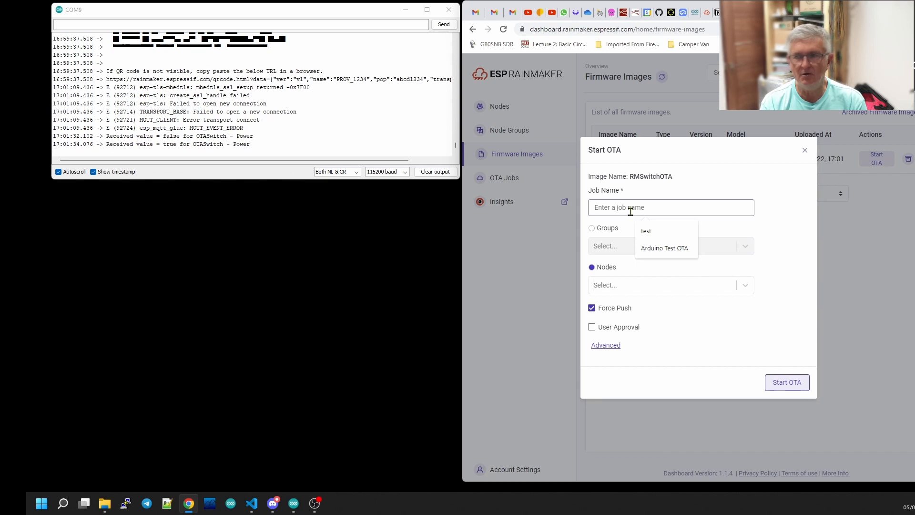
{"action": "left_click", "coordinate": [664, 248]}
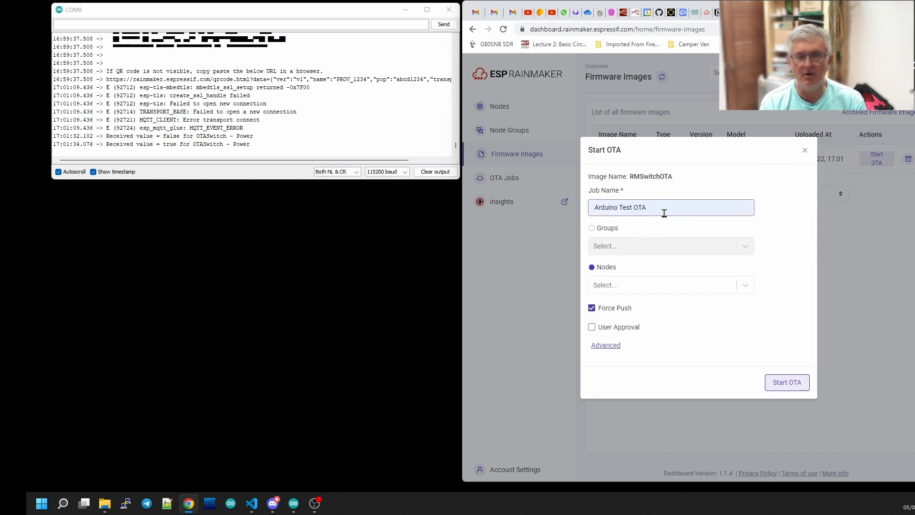
{"action": "type", "text": "3"}
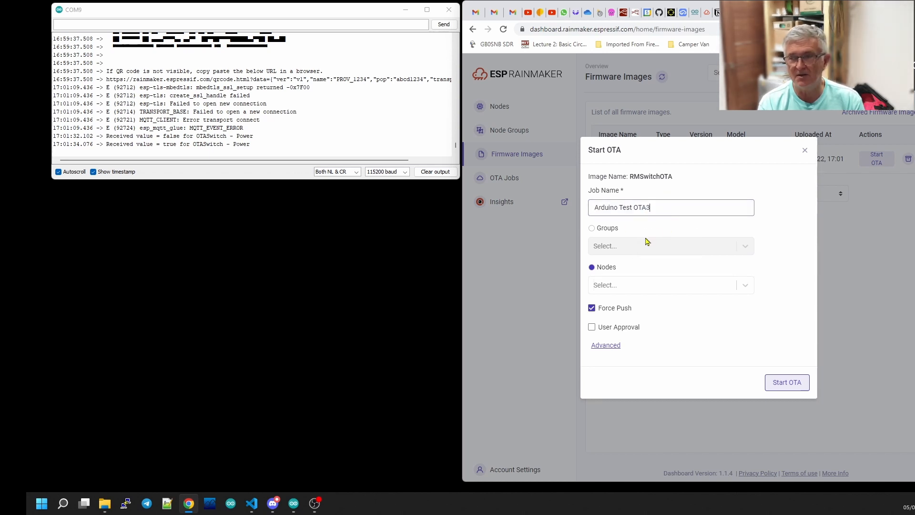
{"action": "left_click", "coordinate": [671, 285]}
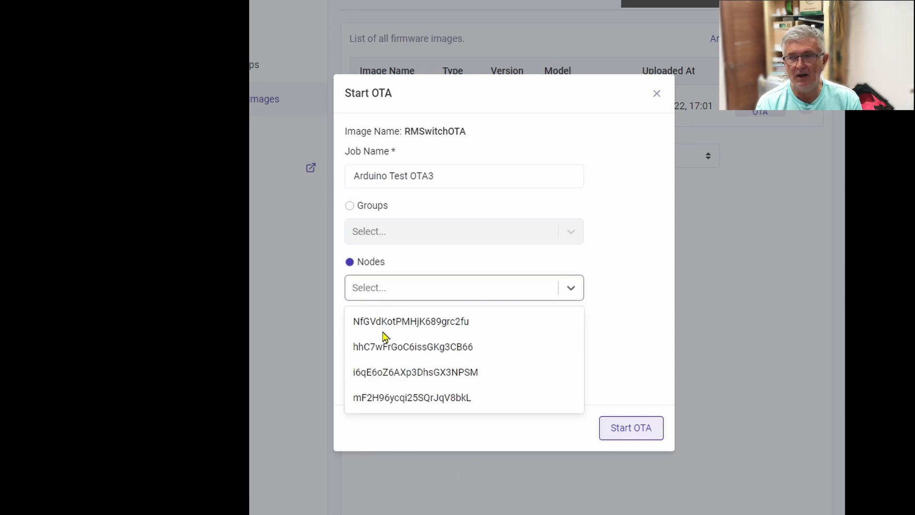
{"action": "left_click", "coordinate": [411, 397]}
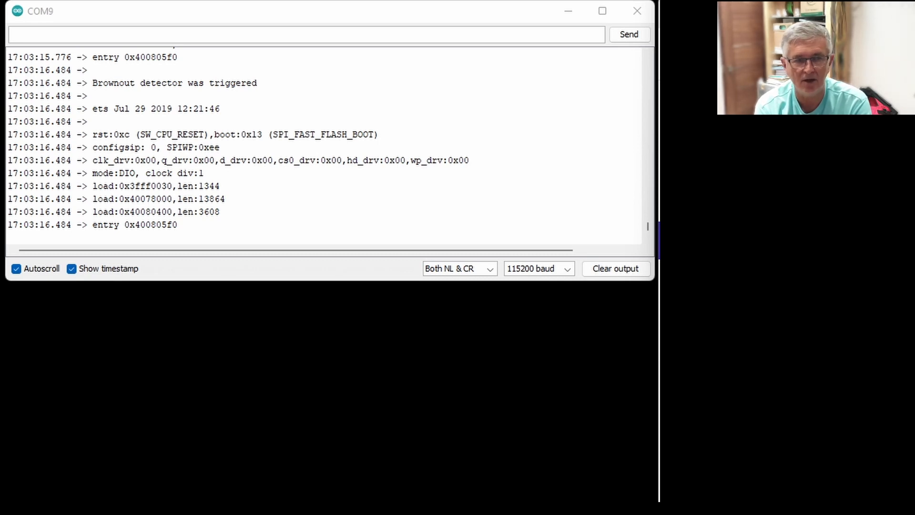
{"action": "mouse_move", "coordinate": [647, 286]}
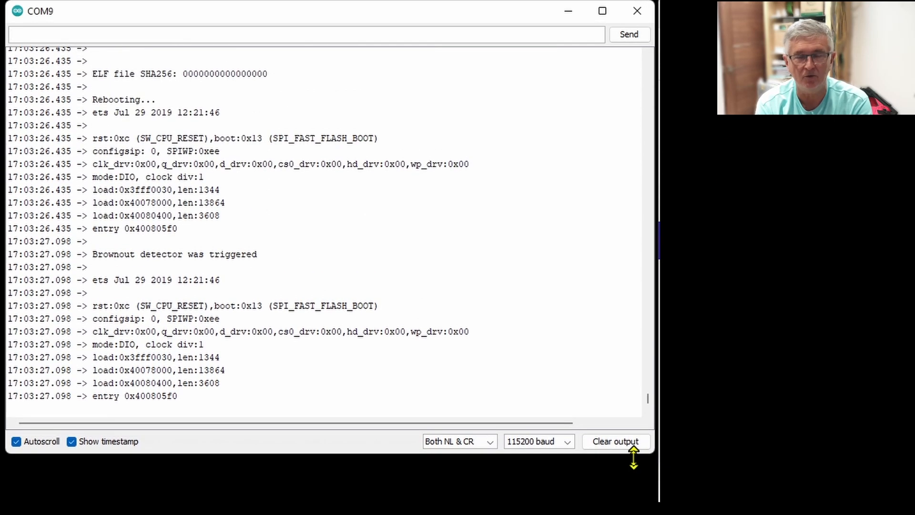
{"action": "mouse_move", "coordinate": [525, 458]}
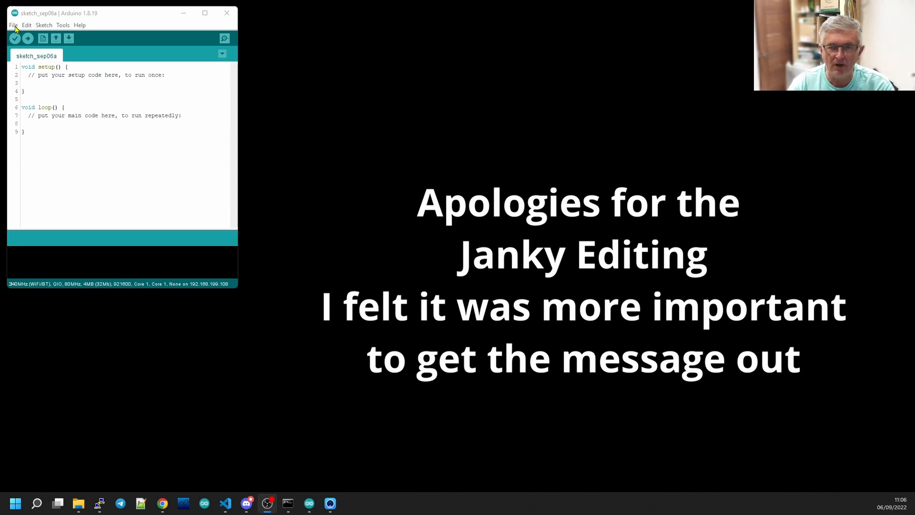
Step: Reach the RMakerSwitch example via File, then reopen File > Examples to browse bundled sketches
{"action": "left_click", "coordinate": [13, 25]}
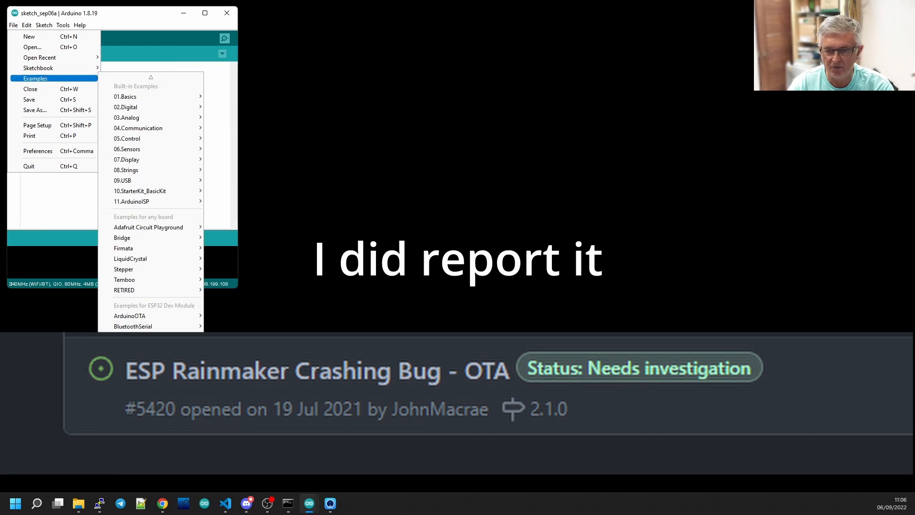
{"action": "mouse_move", "coordinate": [132, 357]}
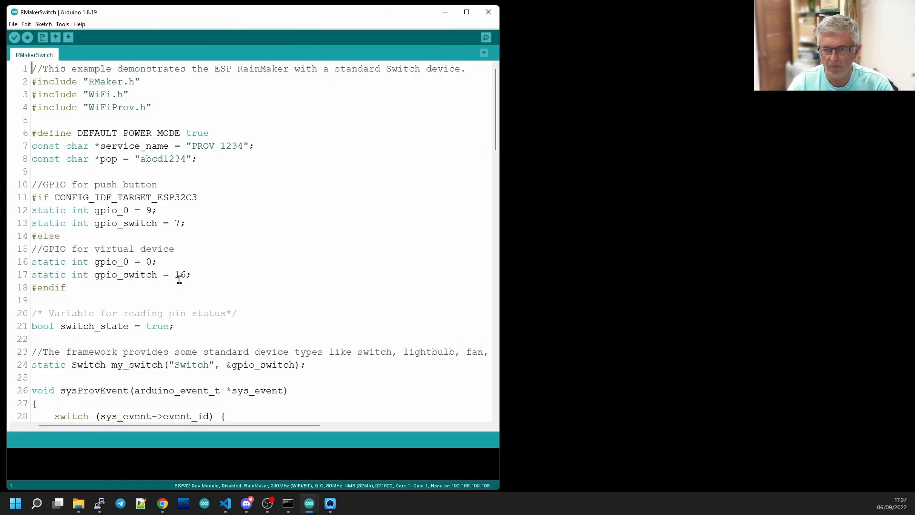
{"action": "mouse_move", "coordinate": [157, 261]}
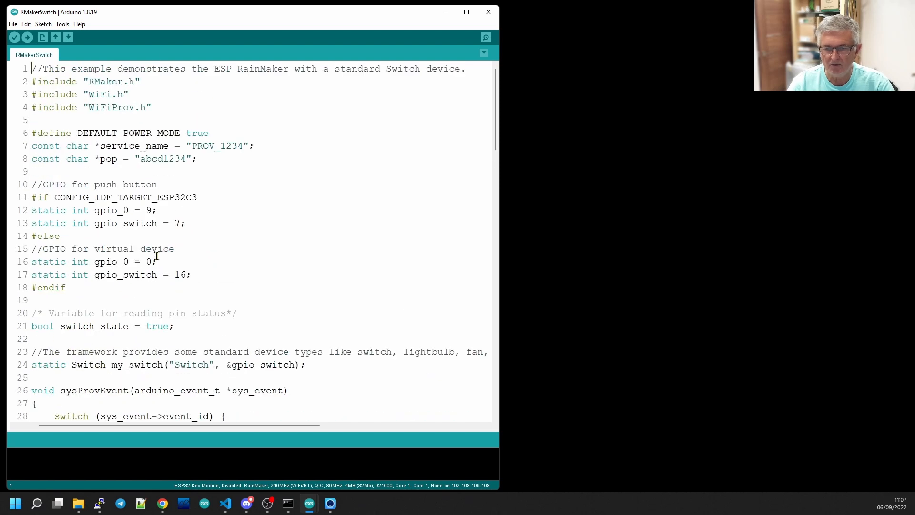
{"action": "left_click", "coordinate": [11, 24]}
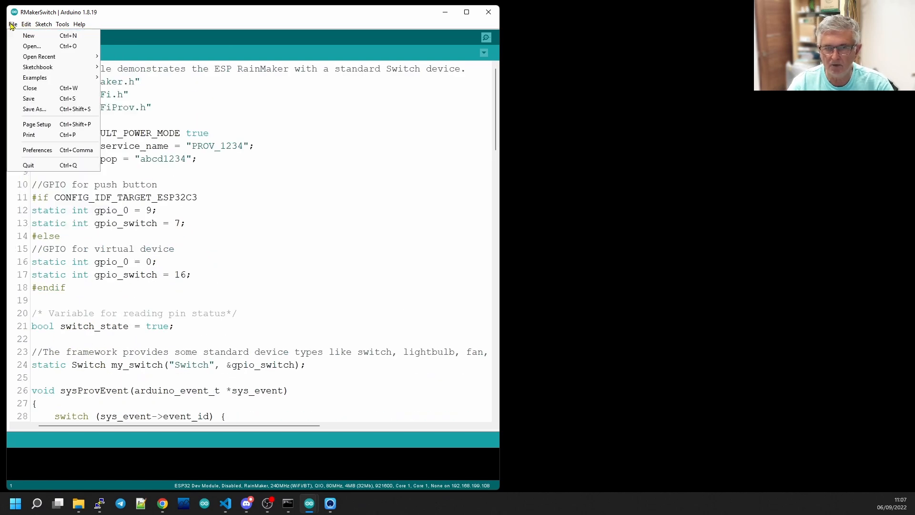
{"action": "left_click", "coordinate": [34, 78]}
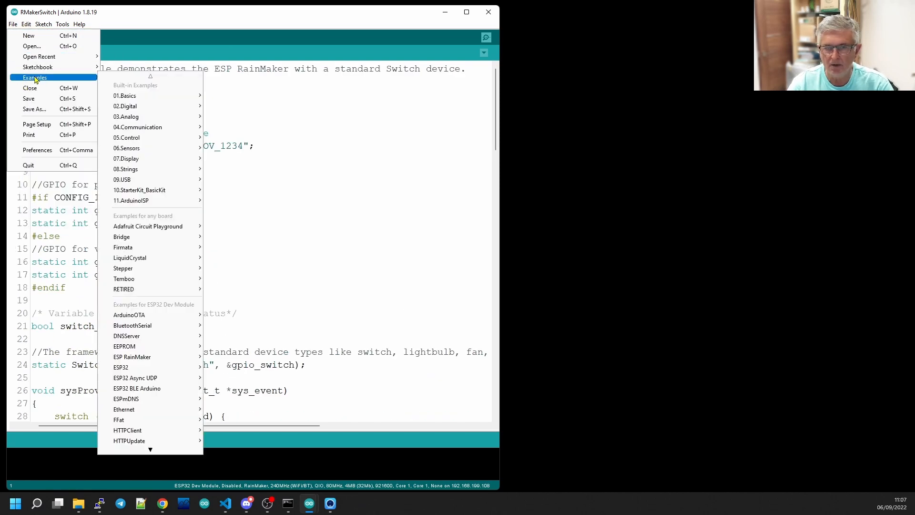
{"action": "mouse_move", "coordinate": [123, 247]}
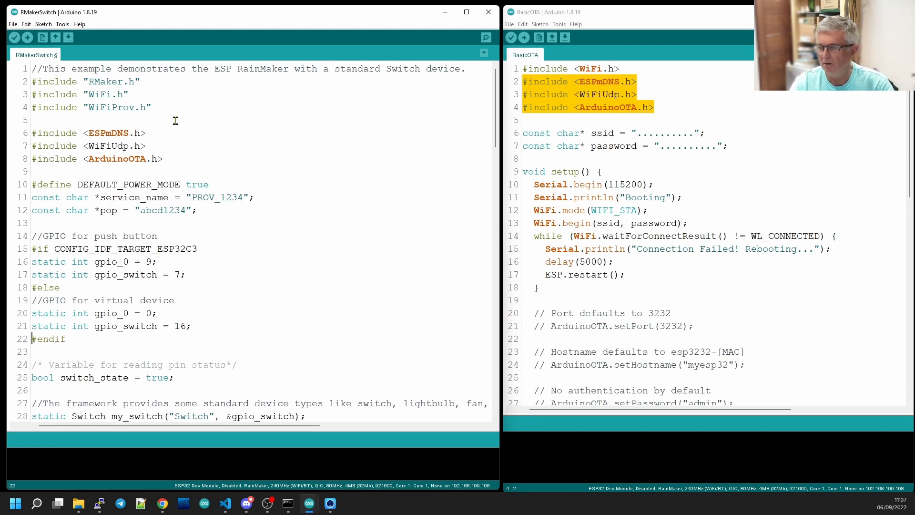
Step: Scroll through the BasicOTA example code beside RMakerSwitch
{"action": "scroll", "scroll_direction": "down", "scroll_amount": 3}
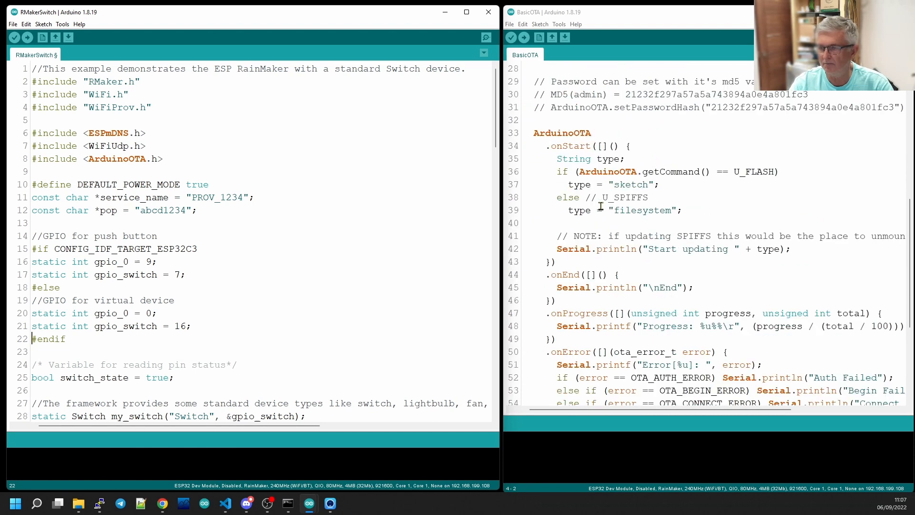
{"action": "mouse_move", "coordinate": [523, 132]}
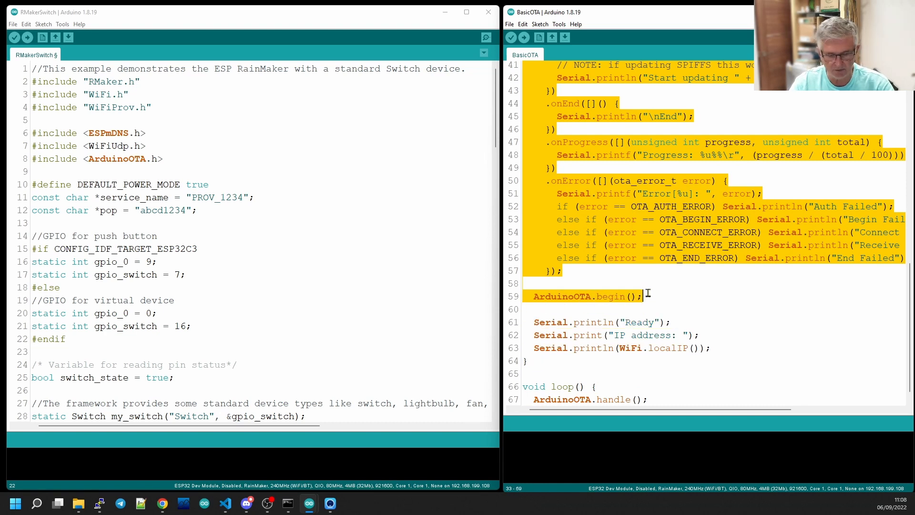
Step: Scroll RMakerSwitch to the end of setup() and place the cursor where the OTA block goes
{"action": "scroll", "scroll_direction": "down", "scroll_amount": 3}
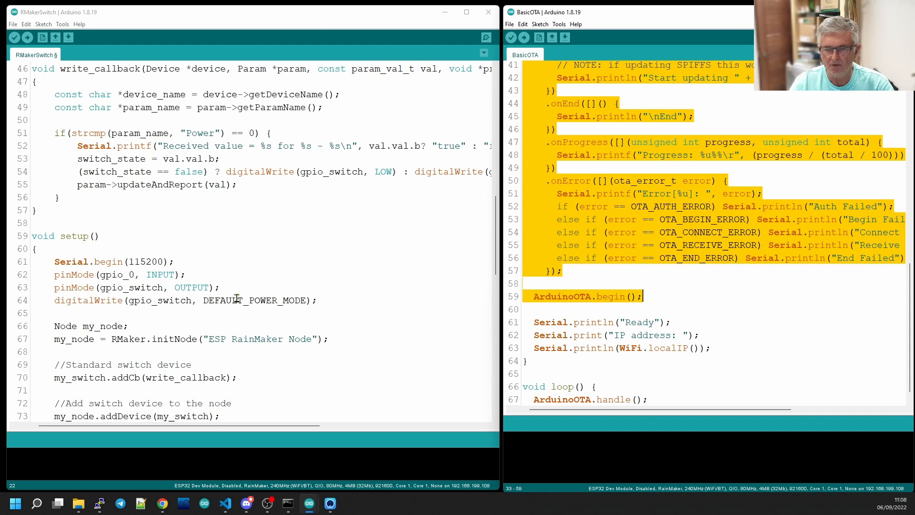
{"action": "scroll", "scroll_direction": "down", "scroll_amount": 3}
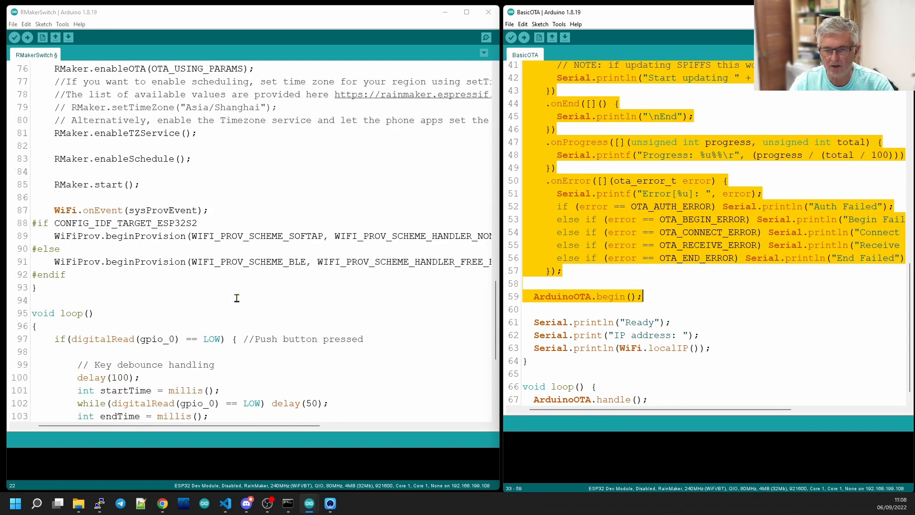
{"action": "scroll", "scroll_direction": "down", "scroll_amount": 3}
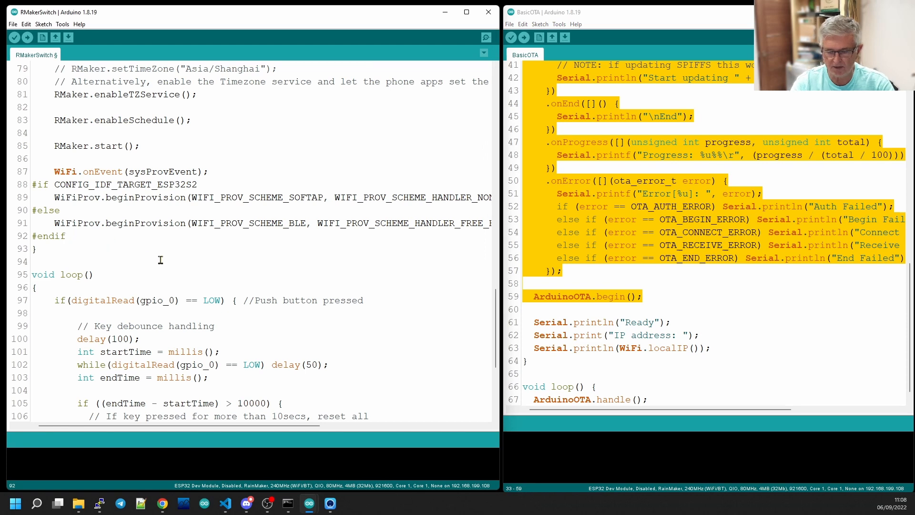
{"action": "left_click", "coordinate": [68, 171]}
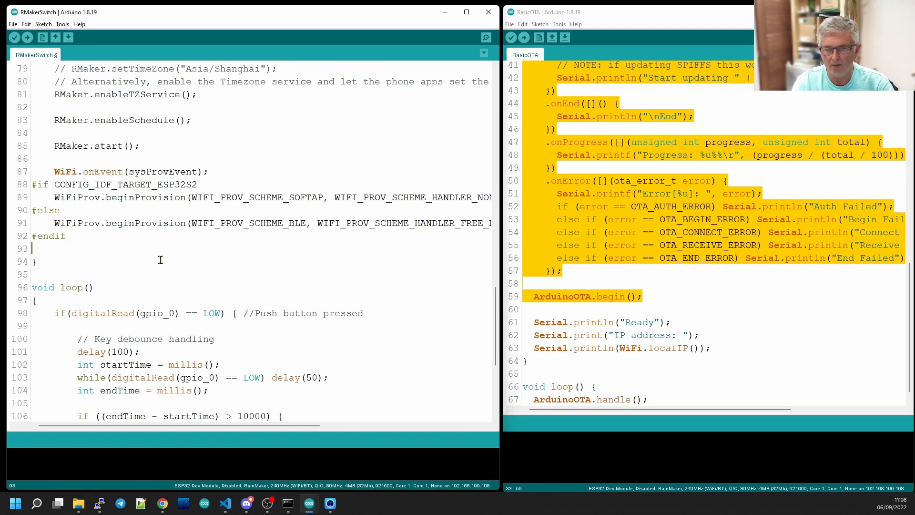
{"action": "scroll", "scroll_direction": "down", "scroll_amount": 3}
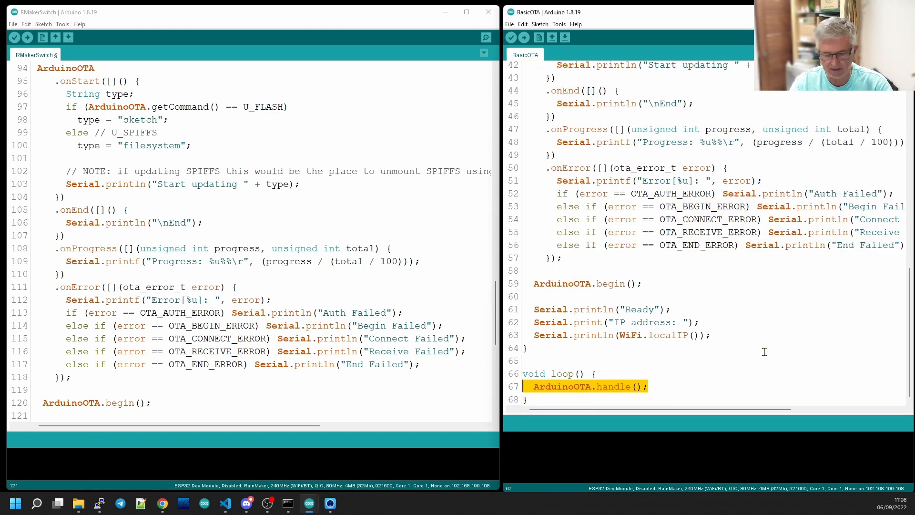
Step: Add a blank line at the top of loop() and insert the ArduinoOTA.handle() call
{"action": "scroll", "scroll_direction": "down", "scroll_amount": 3}
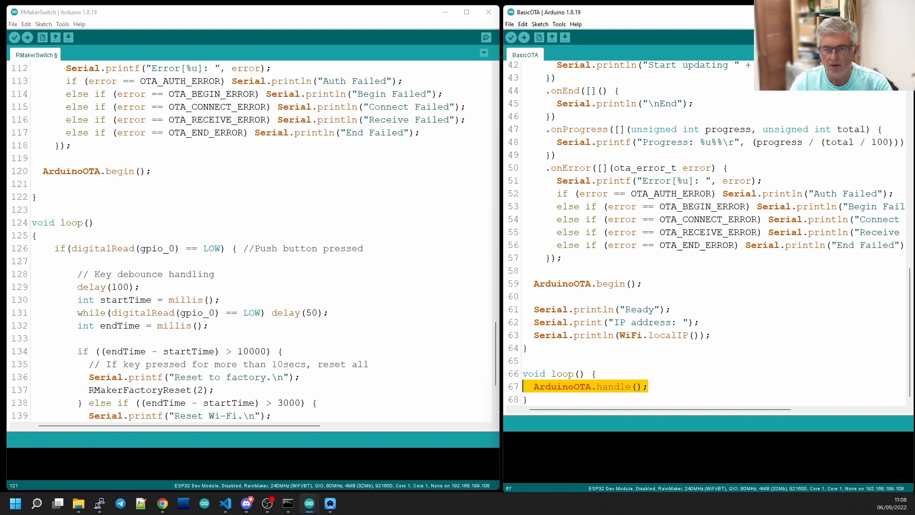
{"action": "key", "text": "Return"}
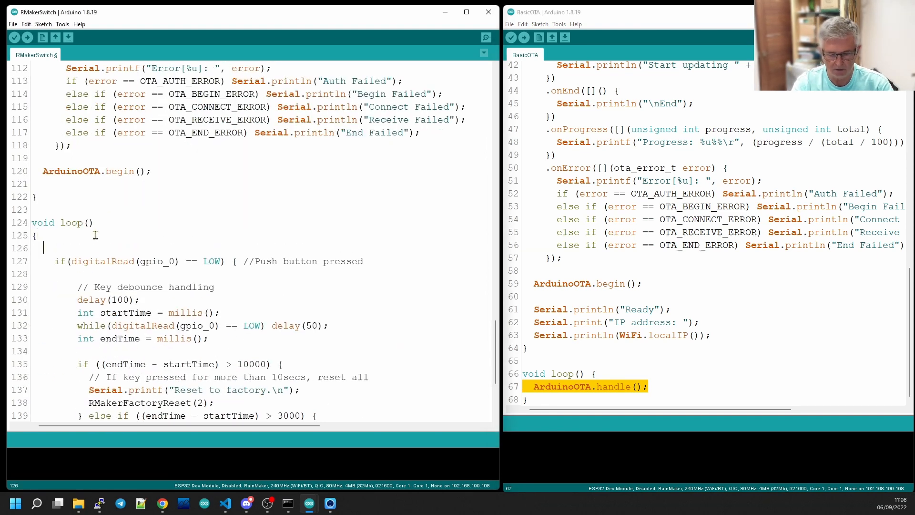
{"action": "key", "text": "ctrl+t"}
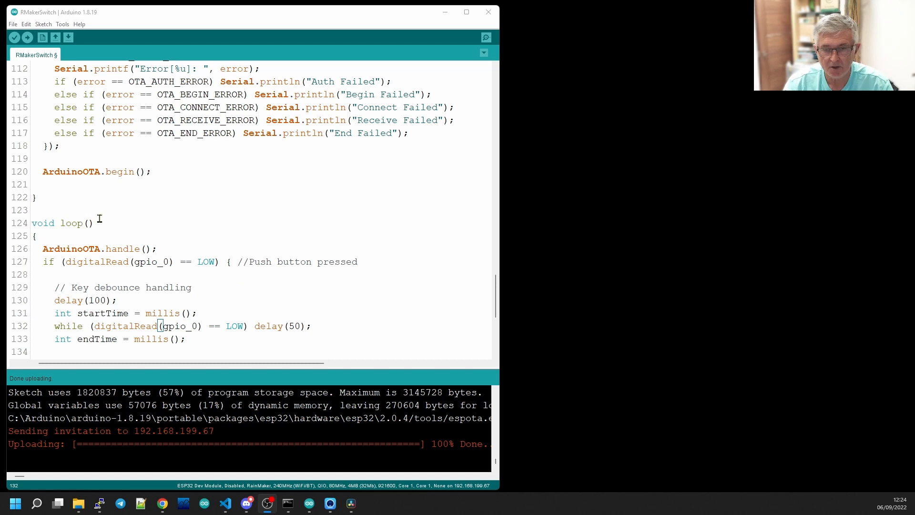
Step: Scroll back up through the merged RMakerSwitch sketch code
{"action": "scroll", "scroll_direction": "up", "scroll_amount": 3}
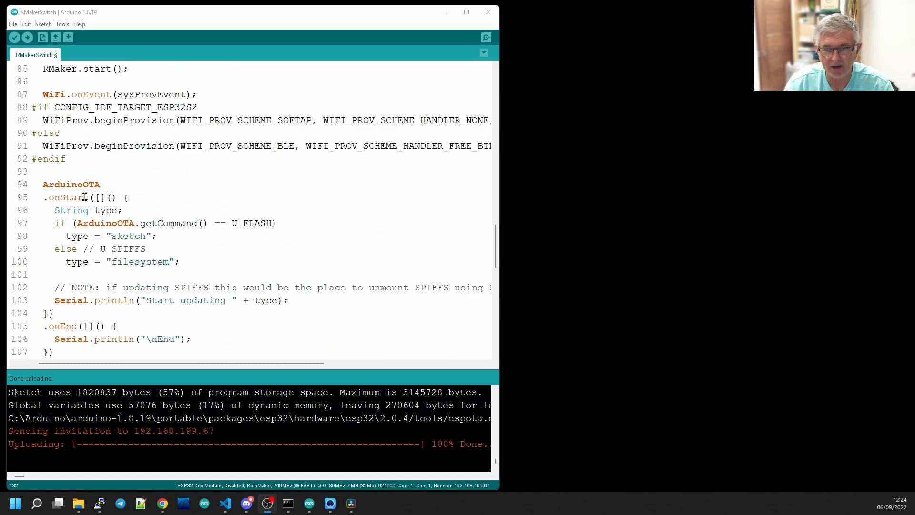
{"action": "scroll", "scroll_direction": "up", "scroll_amount": 3}
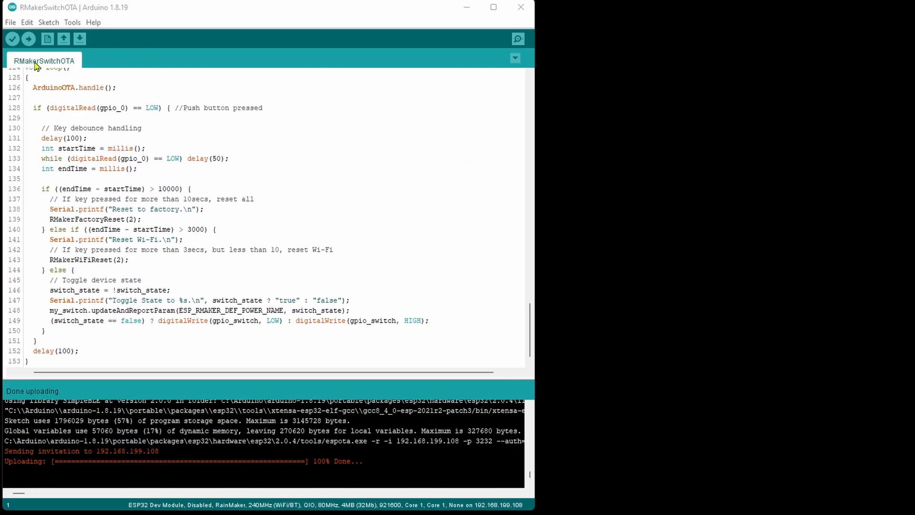
Step: Compile and upload RMakerSwitchOTA to the board using the toolbar Upload arrow
{"action": "left_click", "coordinate": [28, 39]}
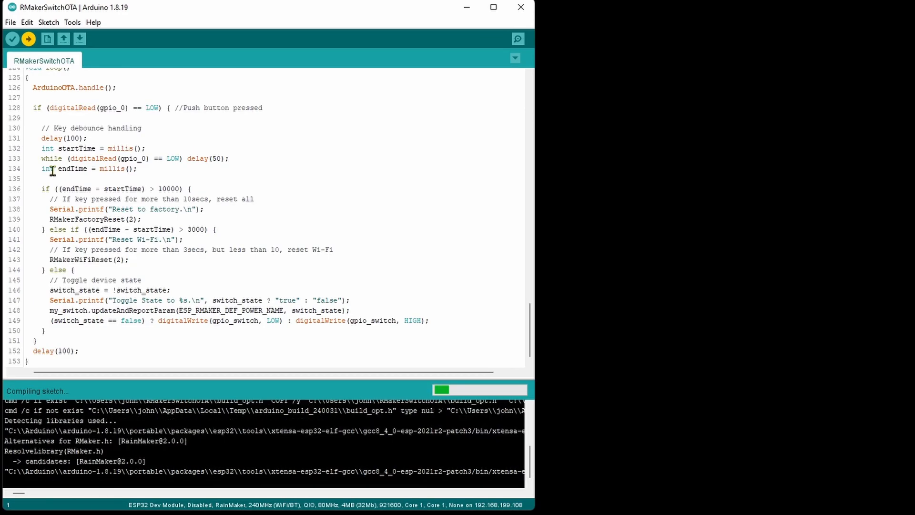